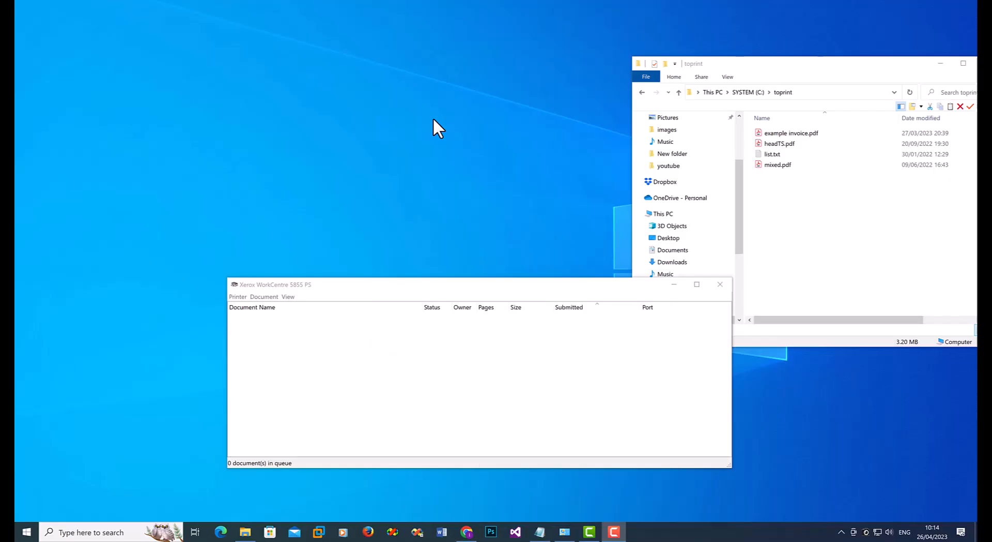
pyautogui.moveTo(438, 120)
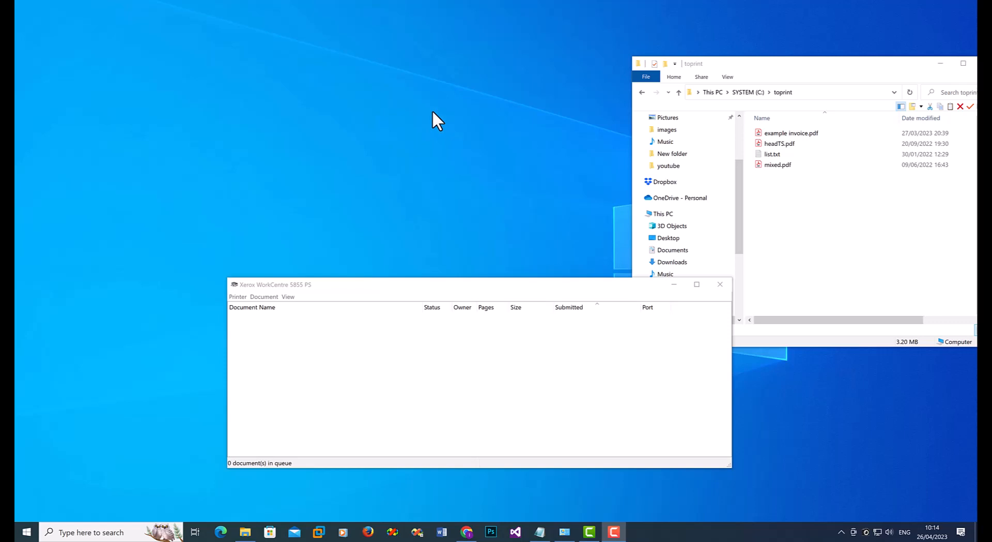
pyautogui.moveTo(297, 210)
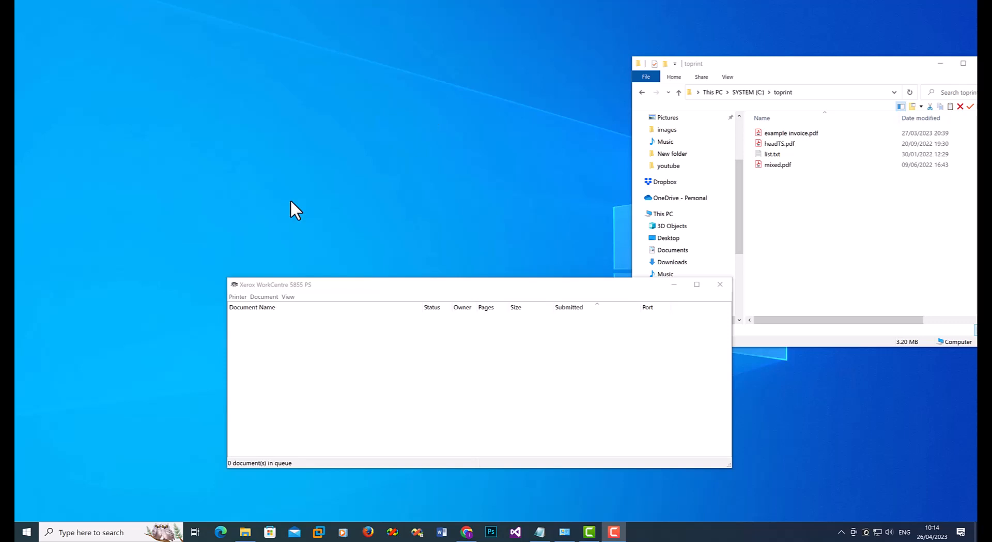
# Step: Launch cmd.exe from the Start Menu search to get a Command Prompt window
pyautogui.click(10, 531)
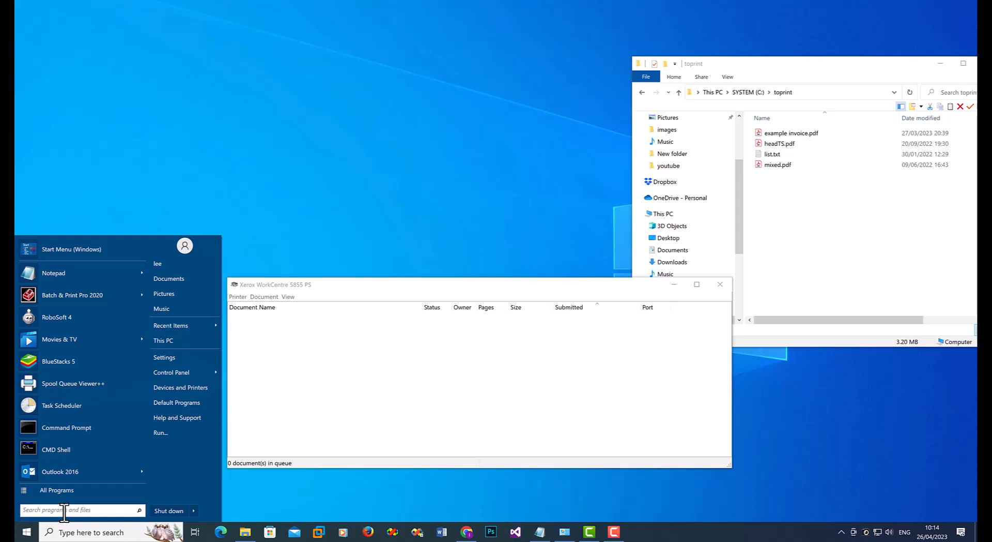
pyautogui.write('cmd')
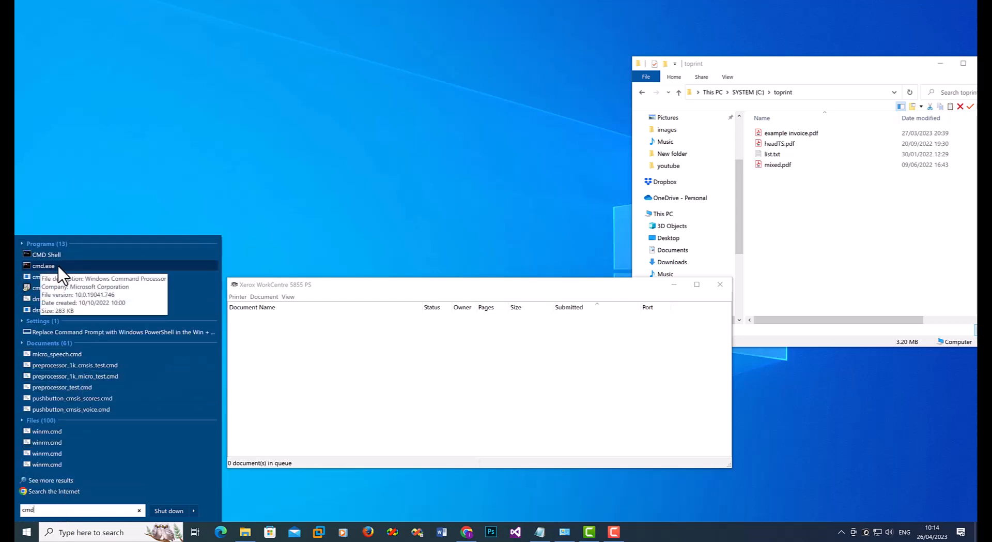
pyautogui.click(43, 266)
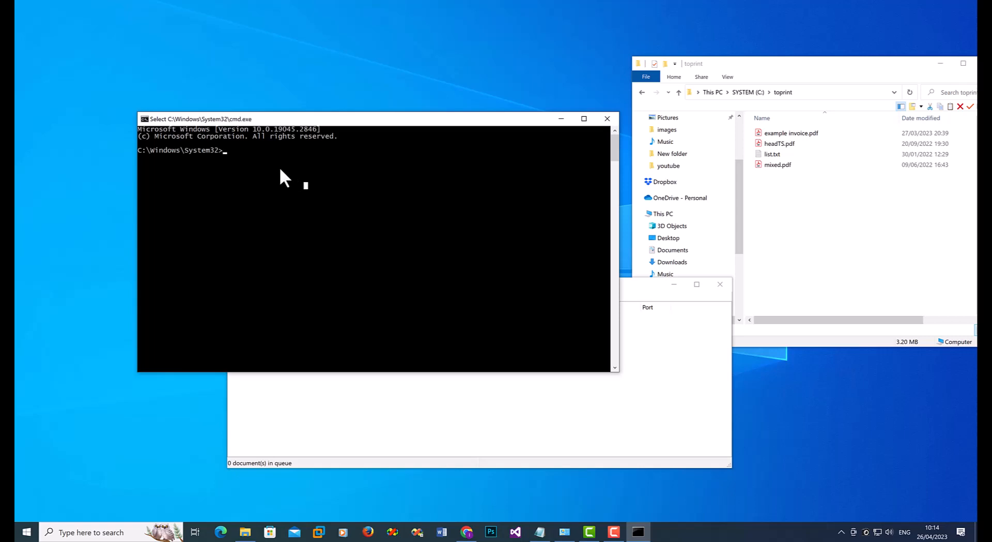
# Step: Begin the CD command with the quoted Batch & Print Pro program path
pyautogui.write('CD')
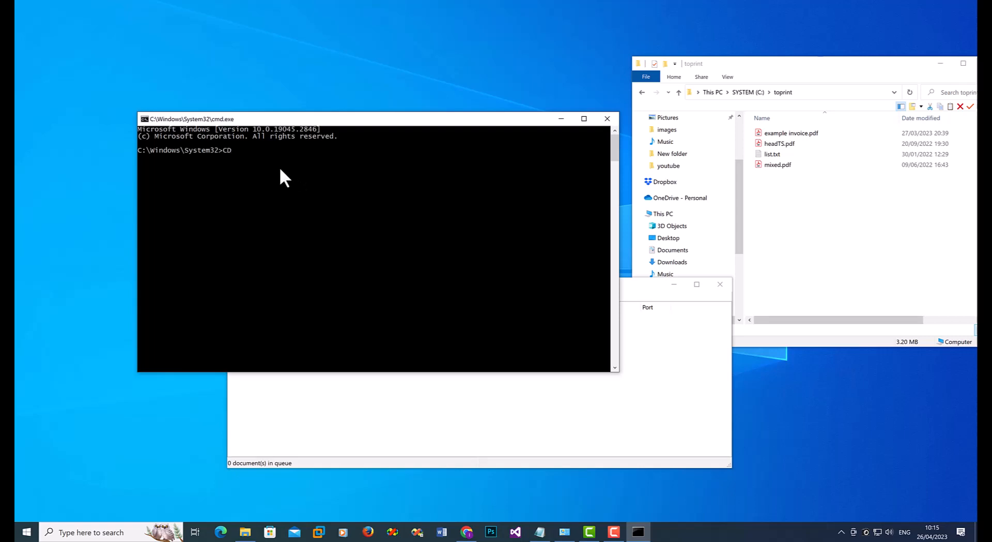
pyautogui.write('"')
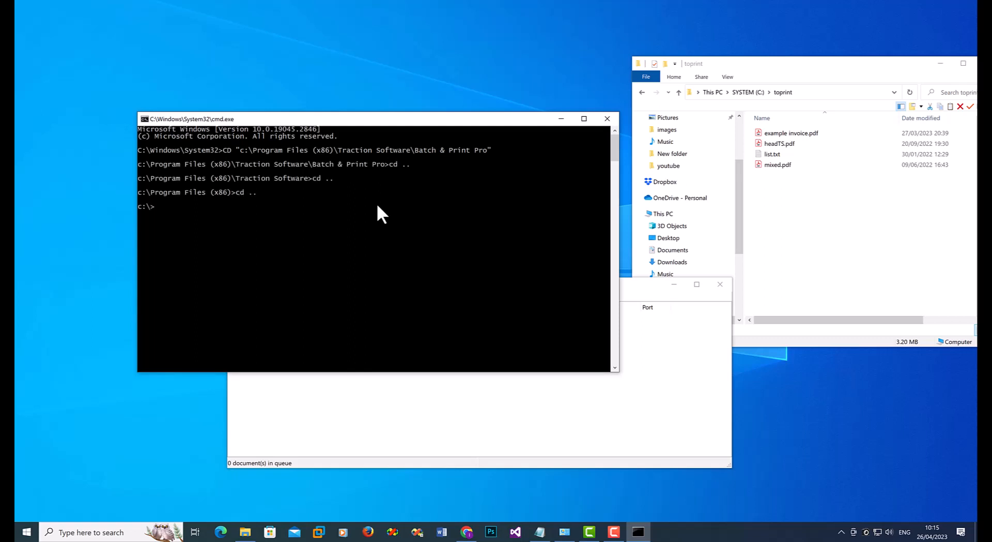
# Step: Change directory with the wildcard path c:\prog*86\traction*\batch*pro
pyautogui.write('cd')
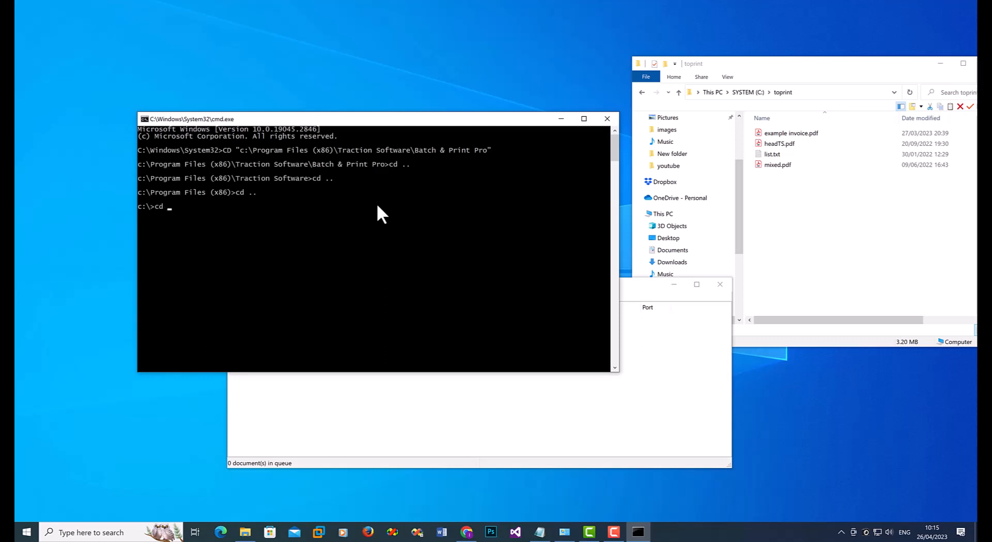
pyautogui.write('c:\\pro')
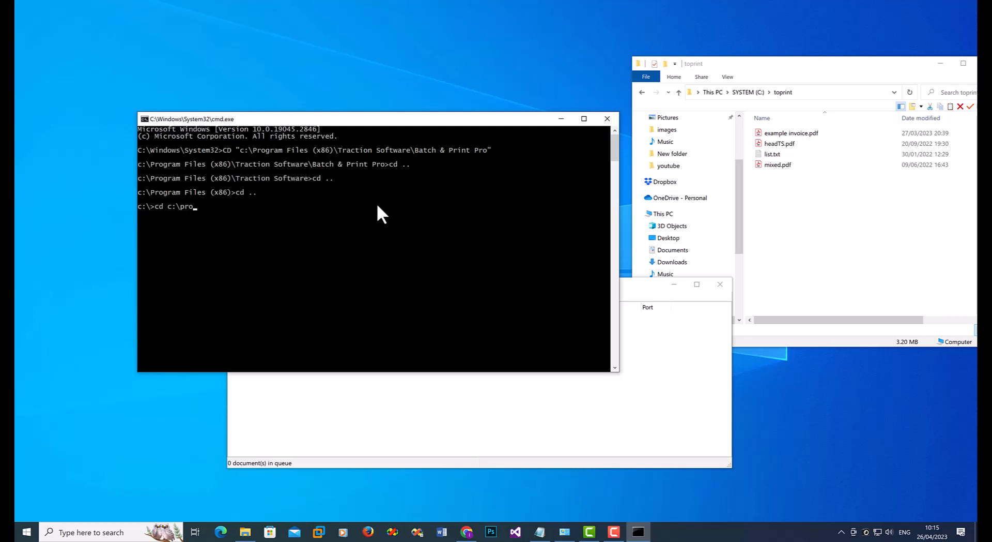
pyautogui.write('g*')
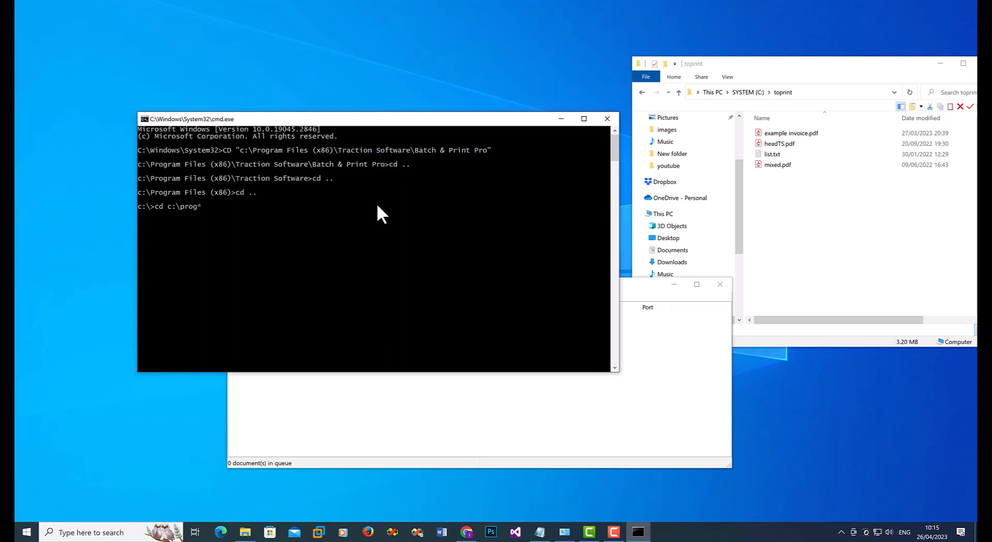
pyautogui.write('86')
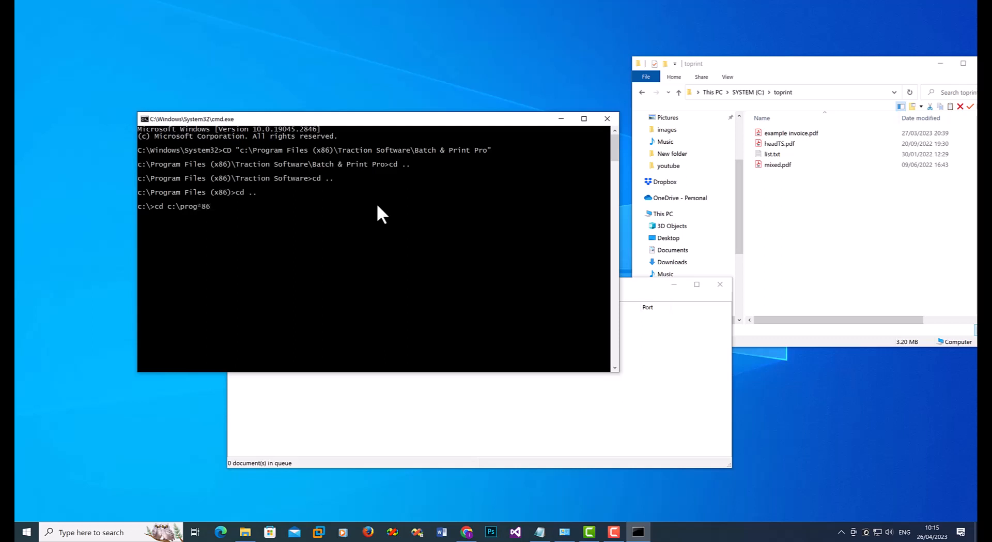
pyautogui.write('\\t')
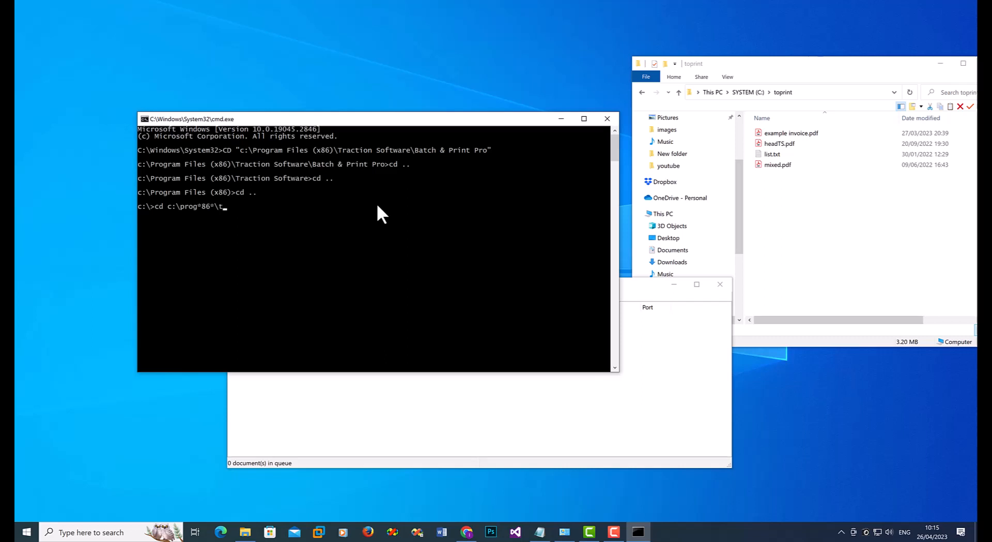
pyautogui.write('raction*')
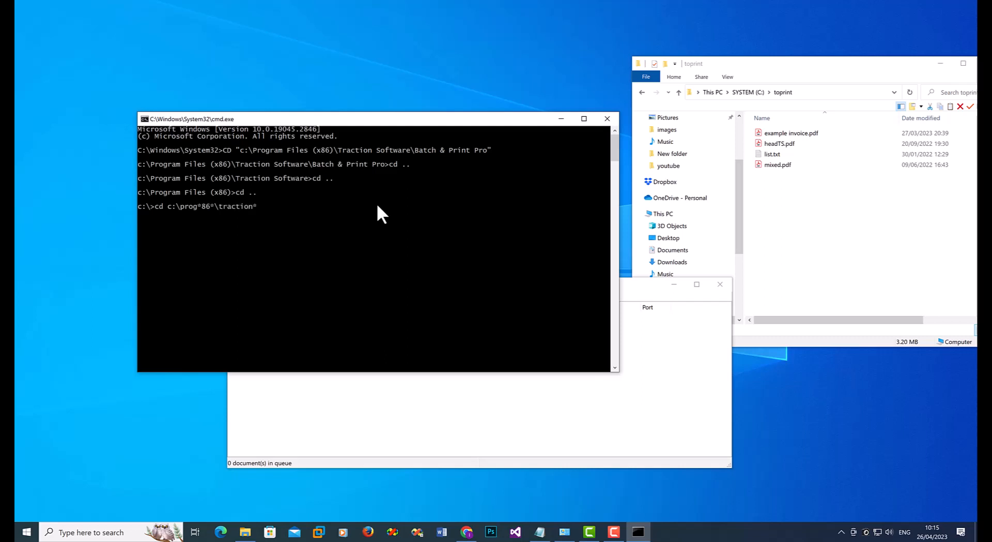
pyautogui.write('\\bat')
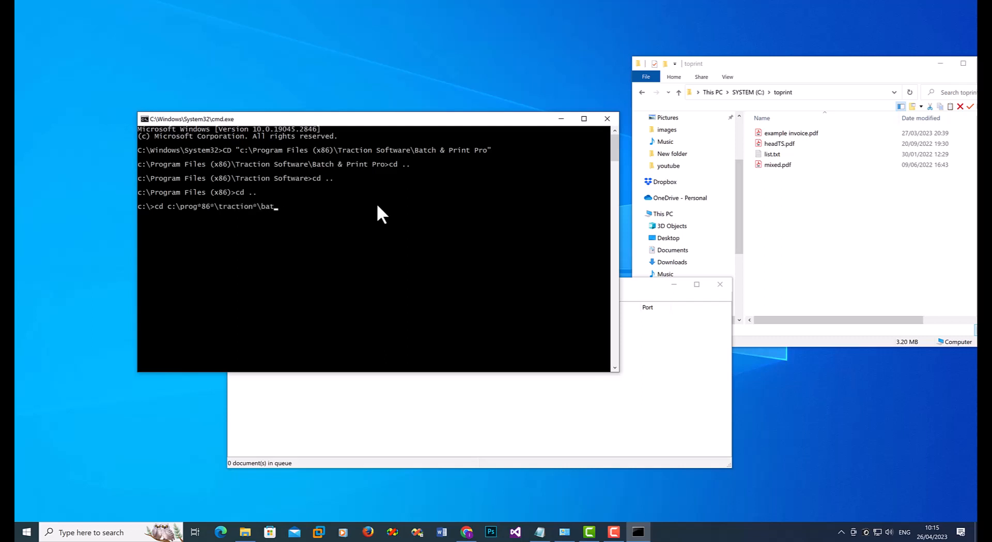
pyautogui.write('ch*pro')
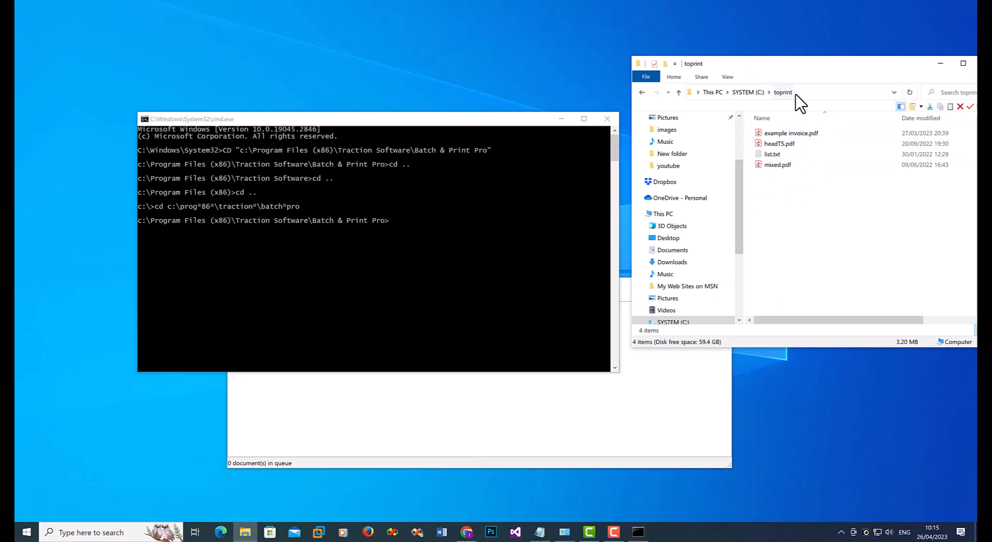
pyautogui.moveTo(787, 215)
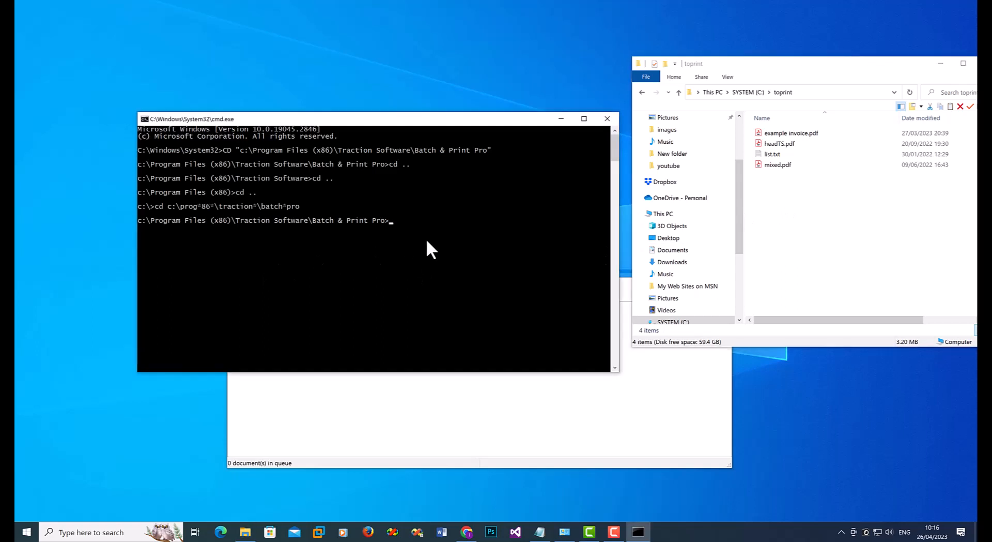
# Step: Run "batch and print.exe" c:\toprint\*.pdf -p -q, queuing three PDFs on the Xerox
pyautogui.write('"batch and')
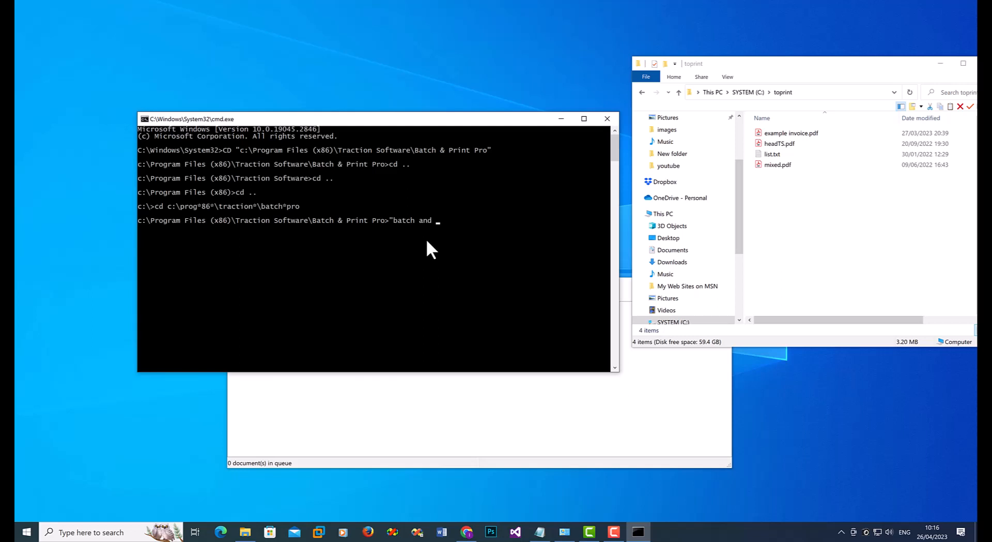
pyautogui.write('print.exe"')
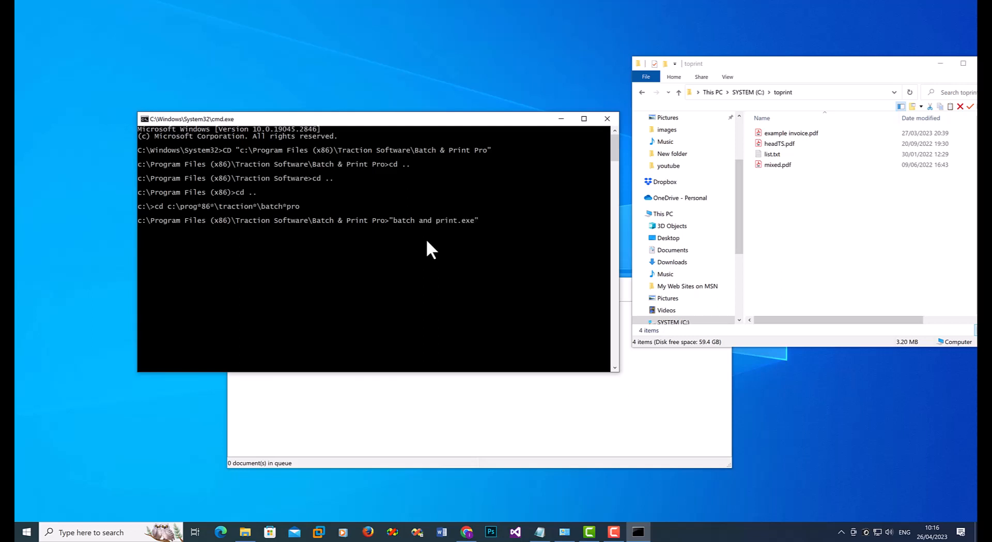
pyautogui.write('c')
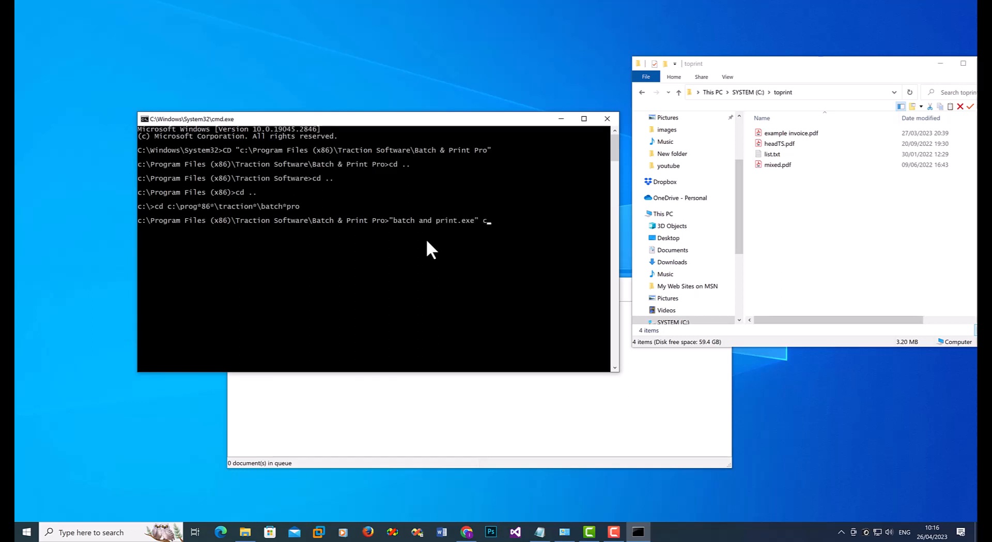
pyautogui.write(':\\')
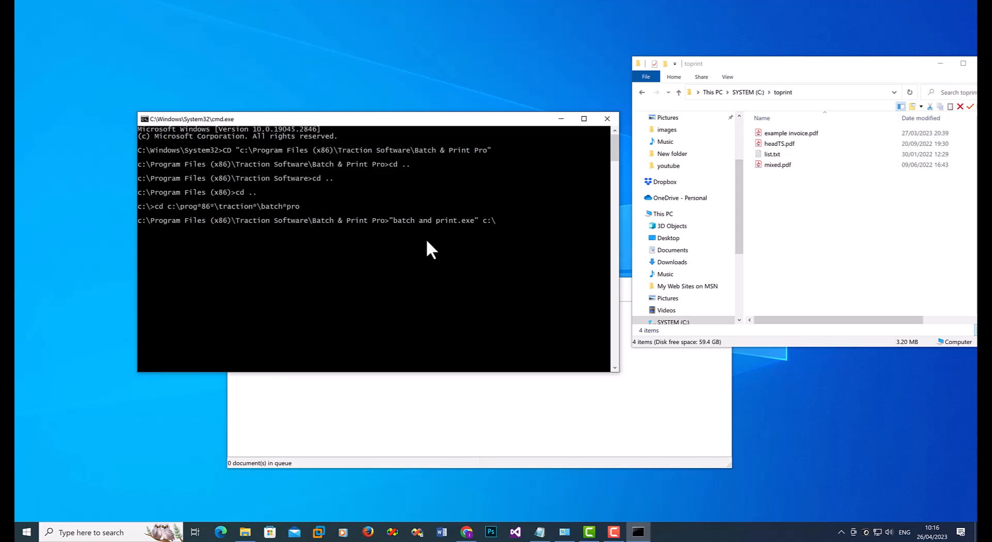
pyautogui.write('toprint')
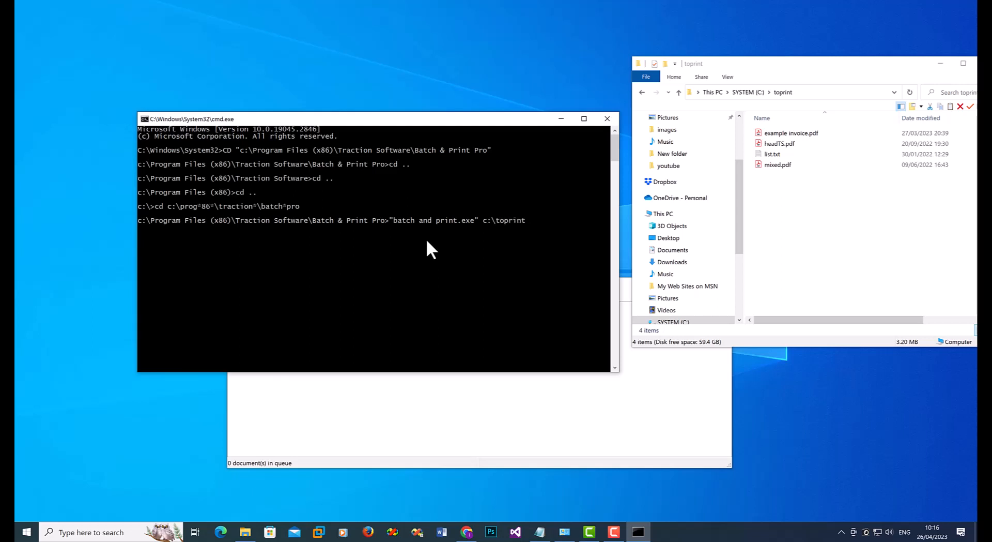
pyautogui.write('\\')
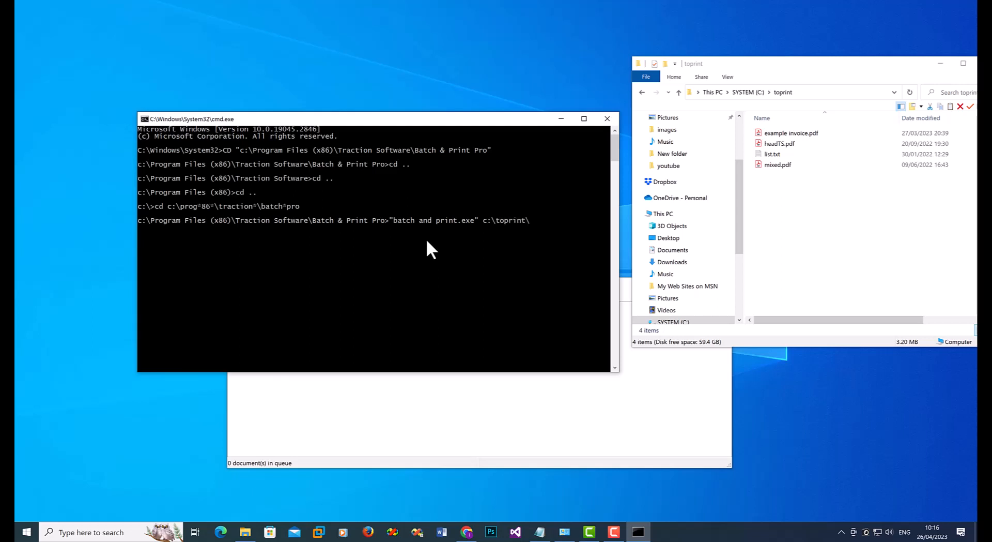
pyautogui.write('*.pdf')
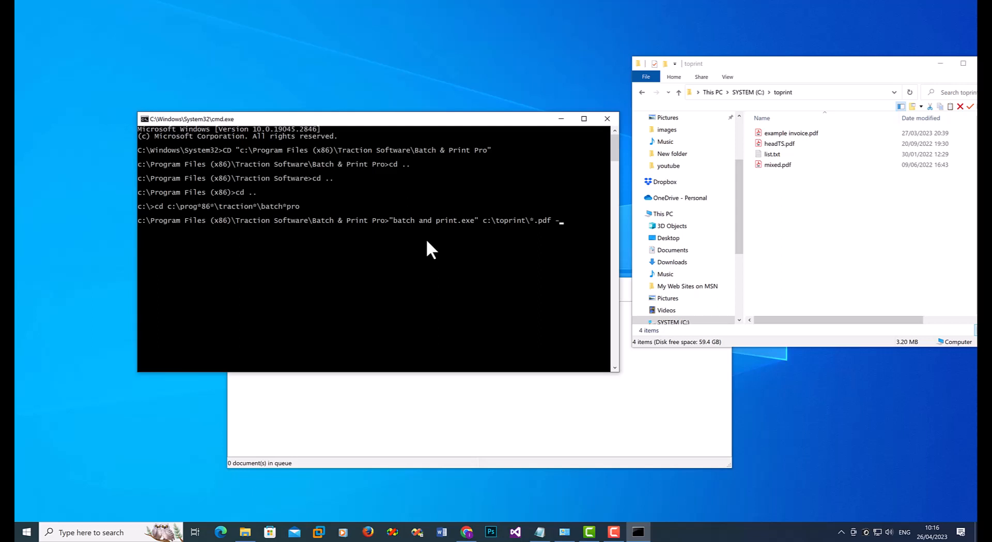
pyautogui.write('-p -q')
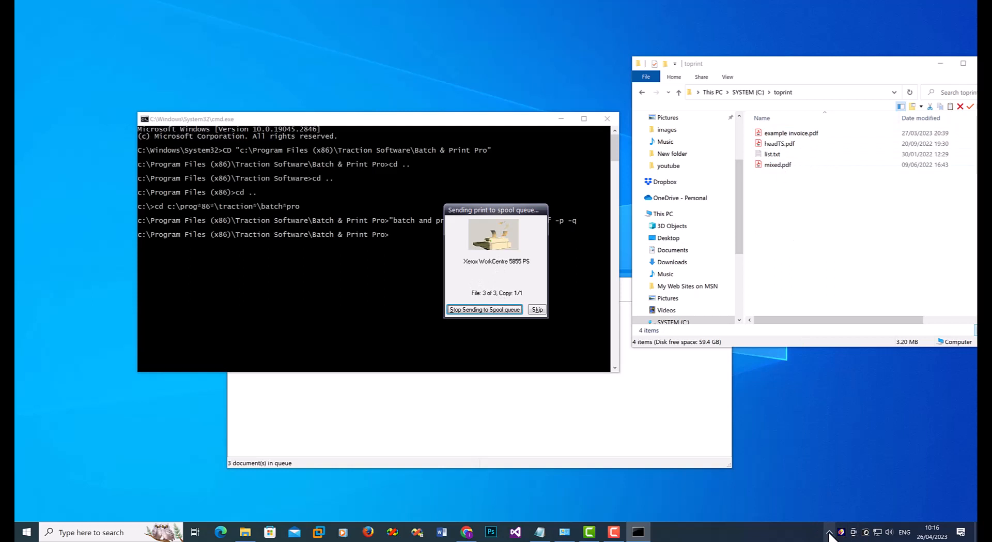
pyautogui.click(828, 532)
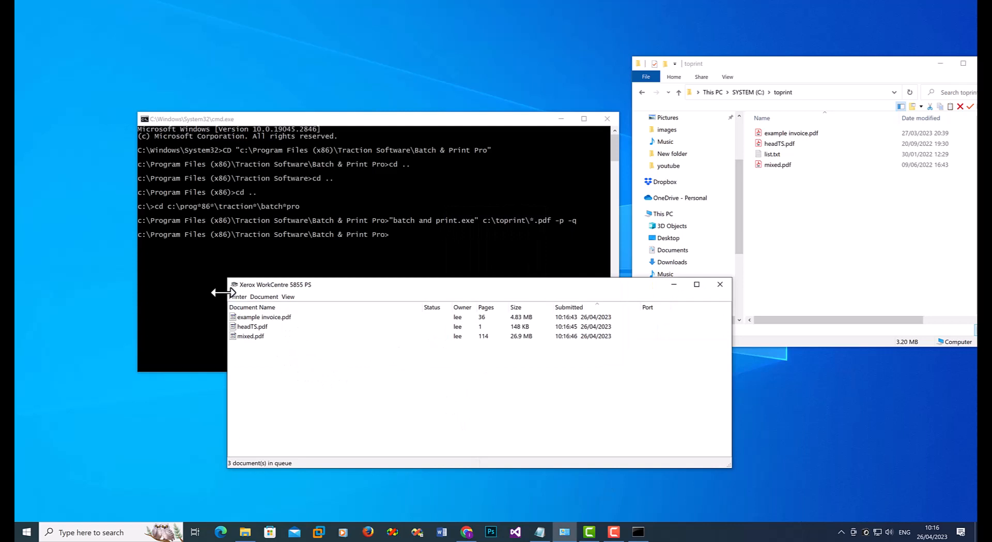
# Step: Cancel all documents in the Xerox WorkCentre 5855 PS queue via the Printer menu
pyautogui.click(238, 296)
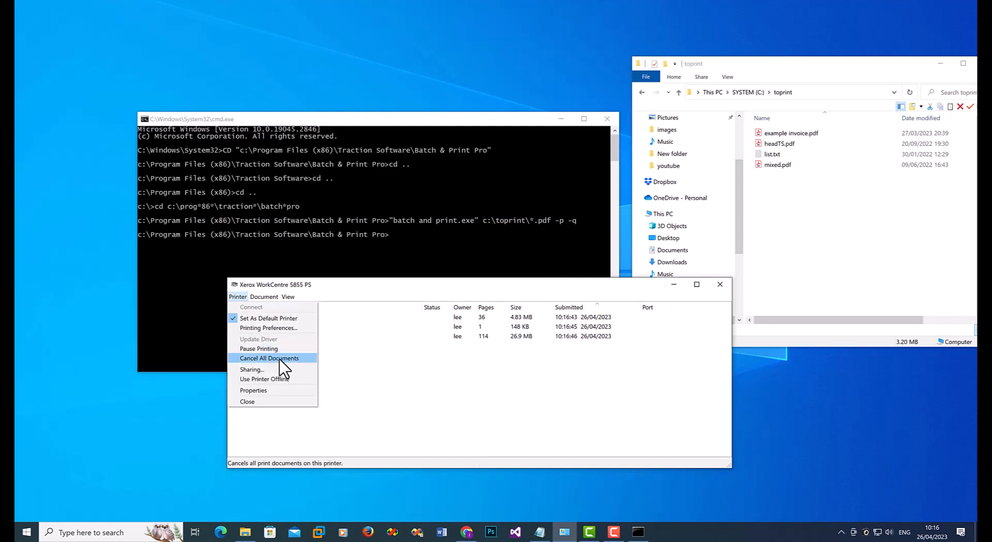
pyautogui.click(268, 358)
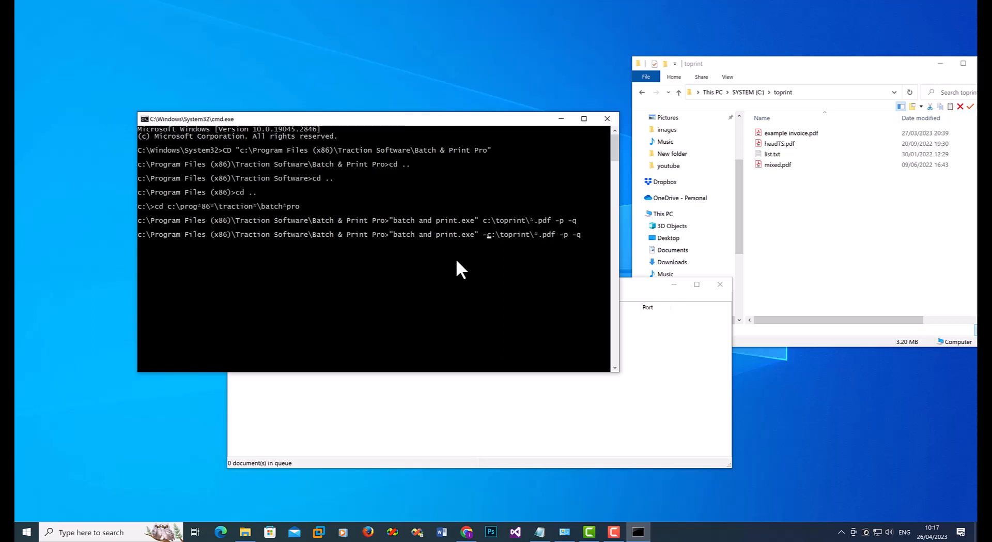
# Step: Rerun the PDF print command with -S added, then cancel its three queued jobs
pyautogui.write('S')
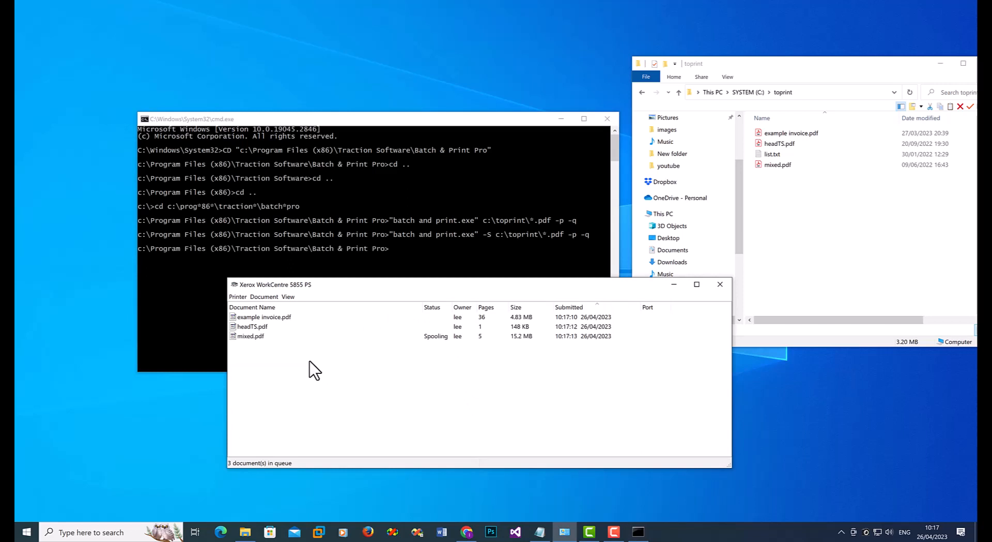
pyautogui.click(238, 296)
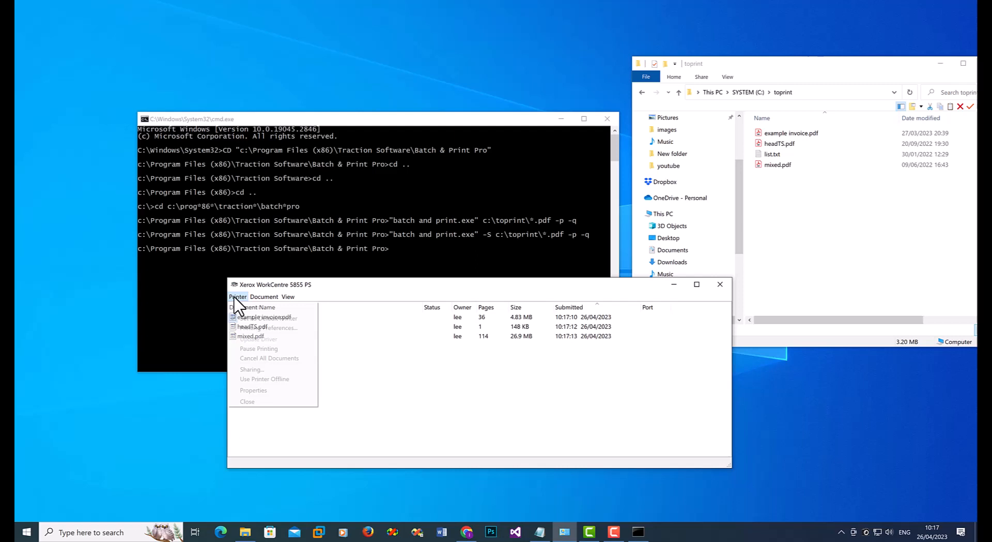
pyautogui.click(269, 358)
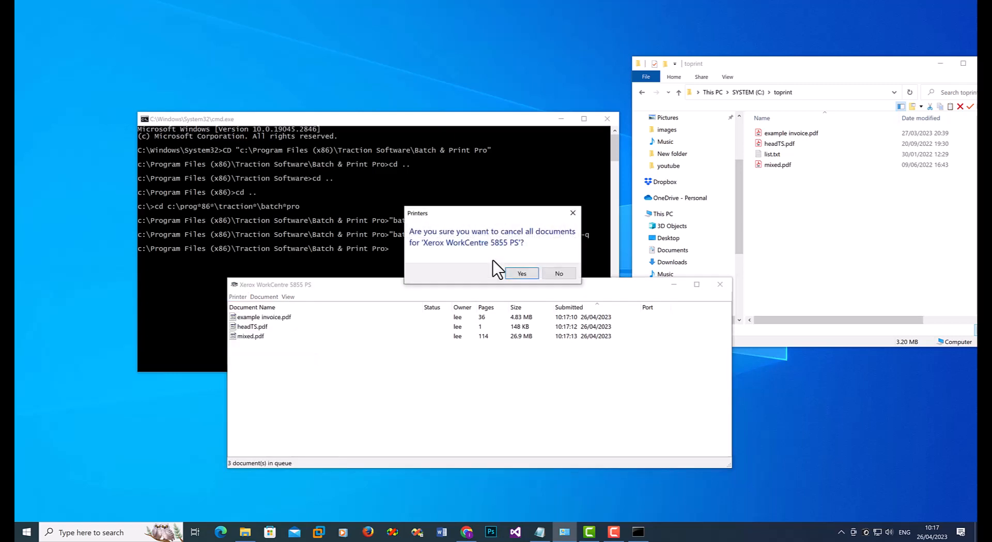
pyautogui.click(521, 273)
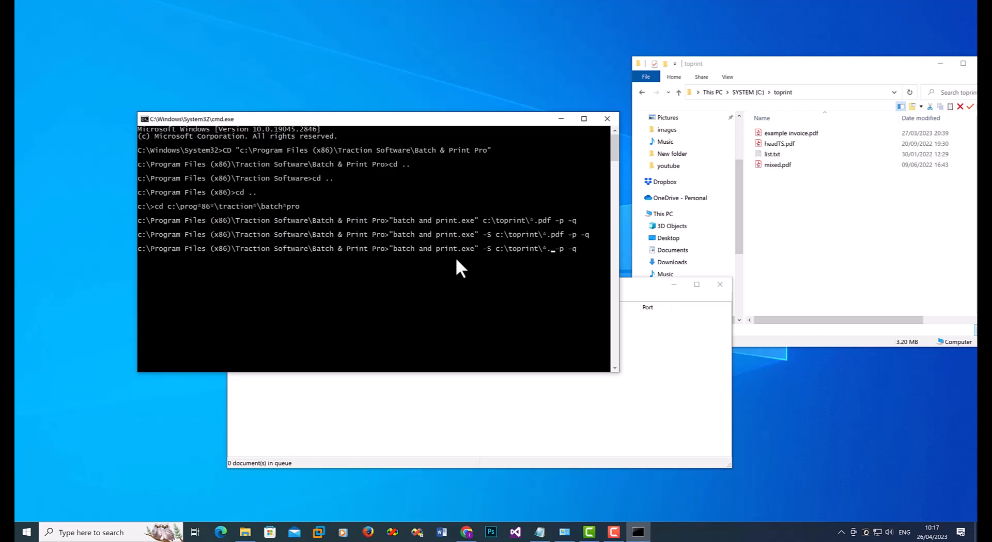
# Step: Run the -S command on c:\toprint\*.* to silently print every file
pyautogui.press('enter')
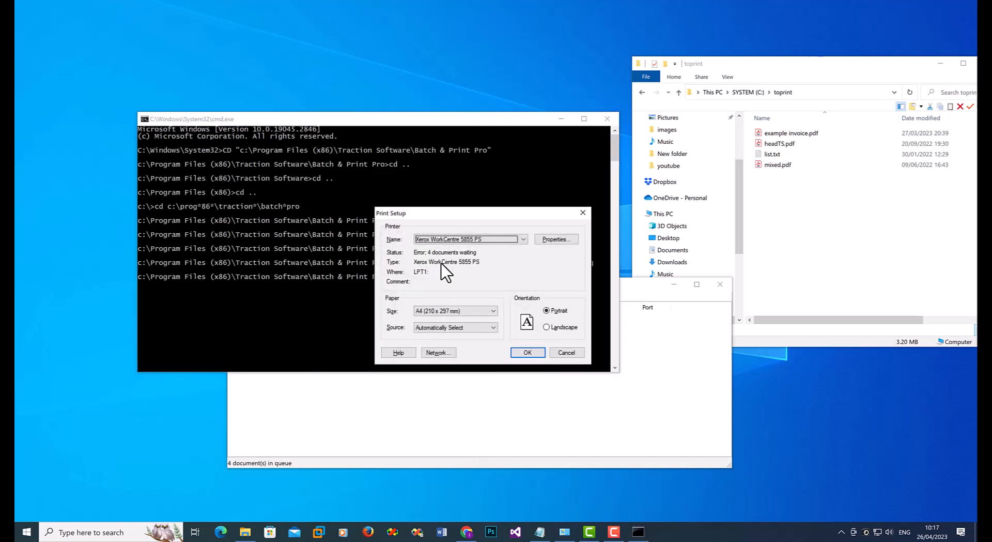
pyautogui.moveTo(509, 215)
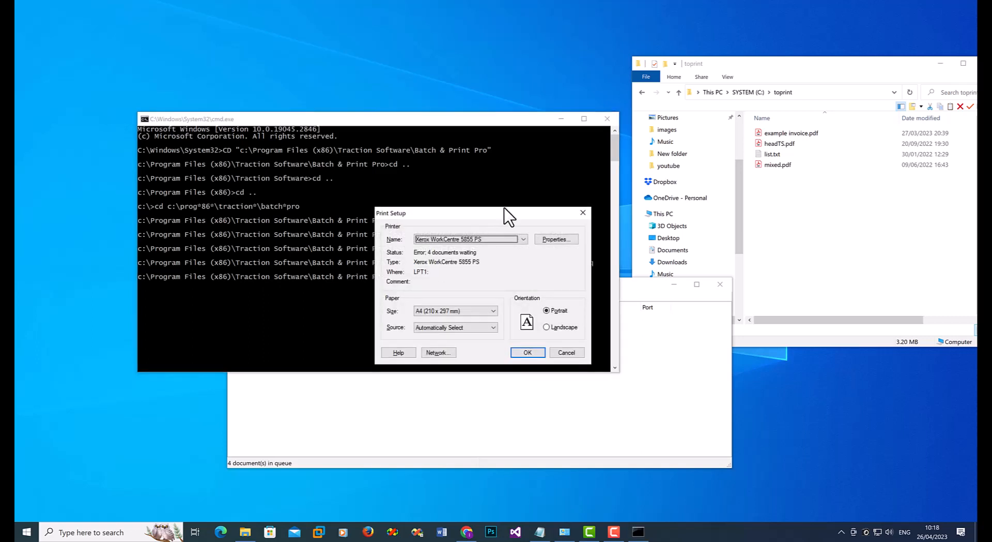
# Step: Select Xerox WorkCentre 5855 PS from the Print Setup Name list
pyautogui.click(523, 239)
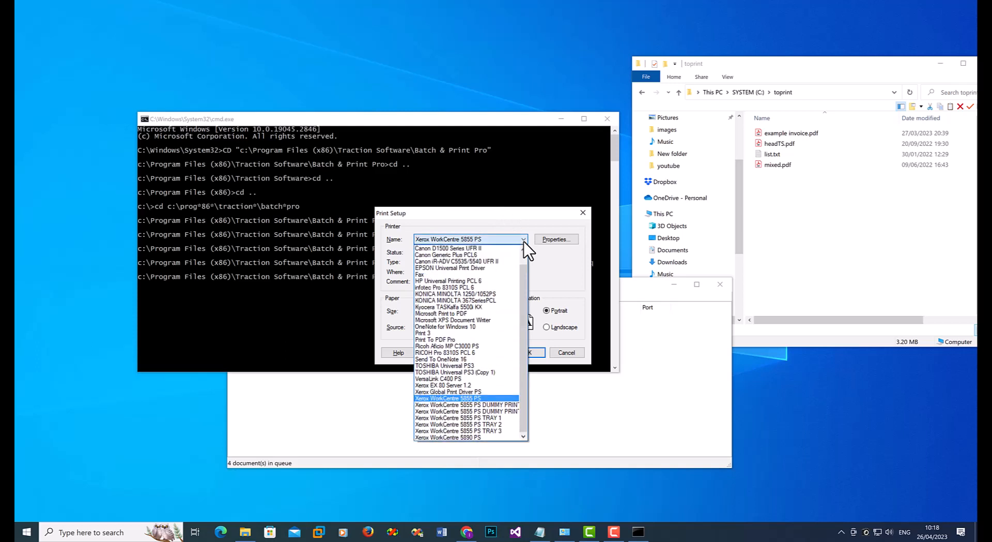
pyautogui.click(458, 437)
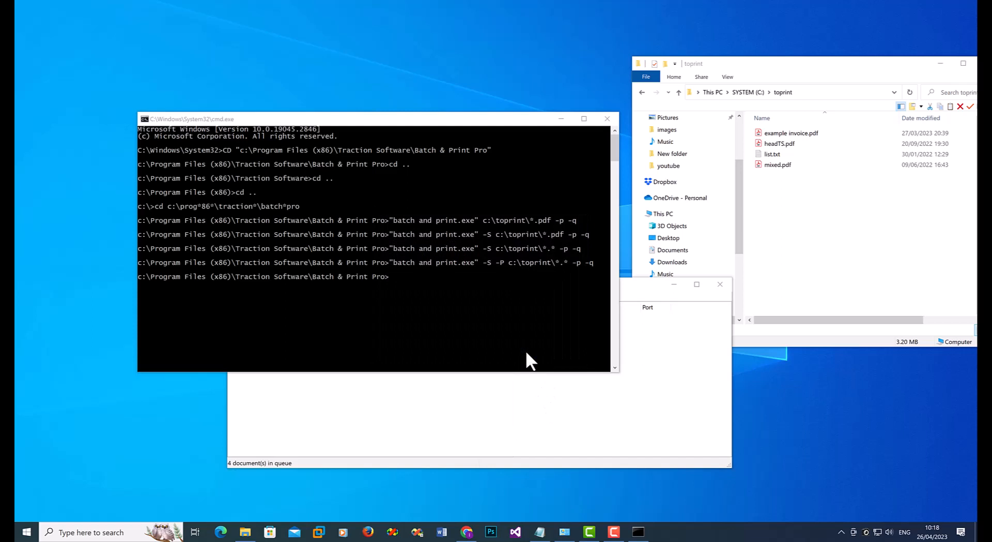
pyautogui.moveTo(683, 417)
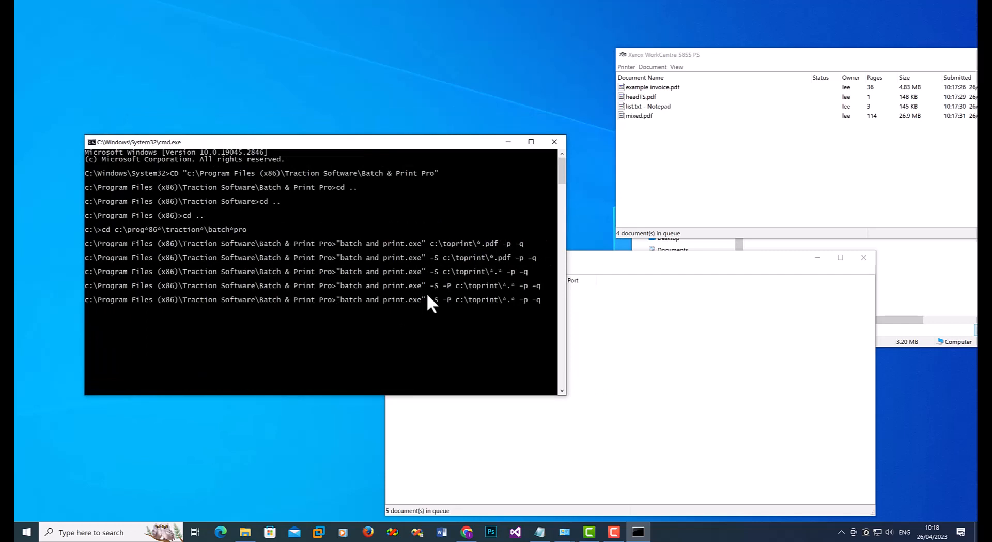
# Step: Run the command with -P"Xerox WorkCentre 5855 PS" on c:\toprint\*.*, queuing four documents
pyautogui.write('Xerox WorkCentre 5855 PS"')
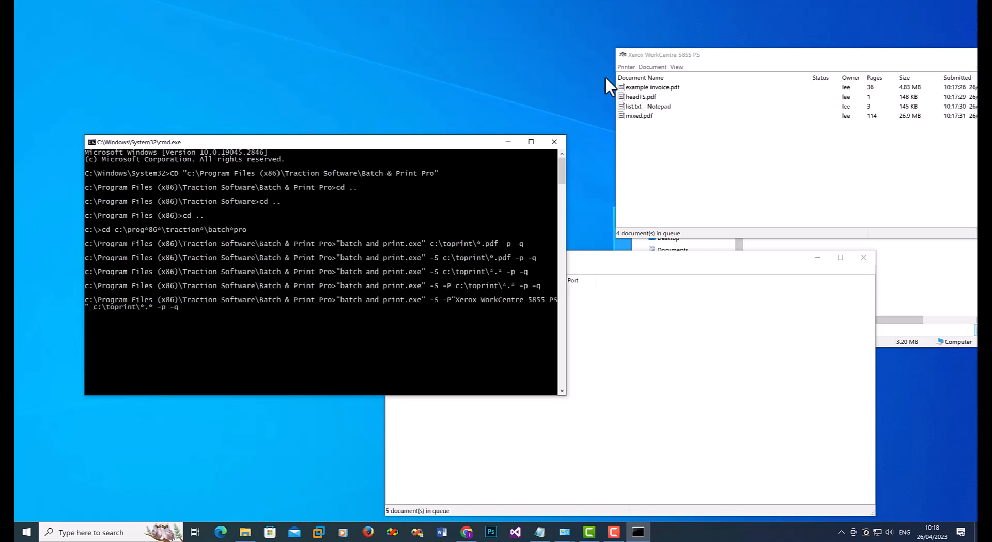
pyautogui.click(626, 66)
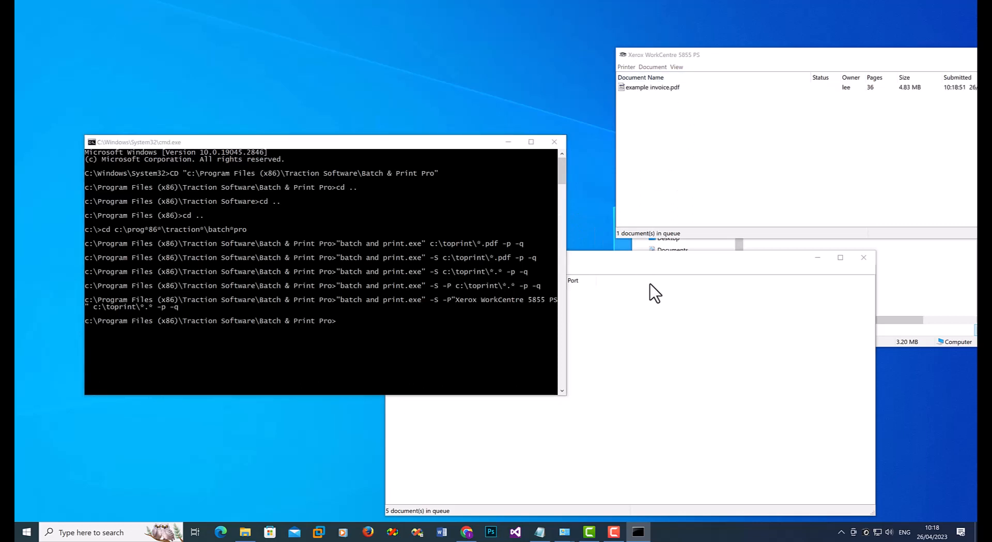
pyautogui.click(395, 270)
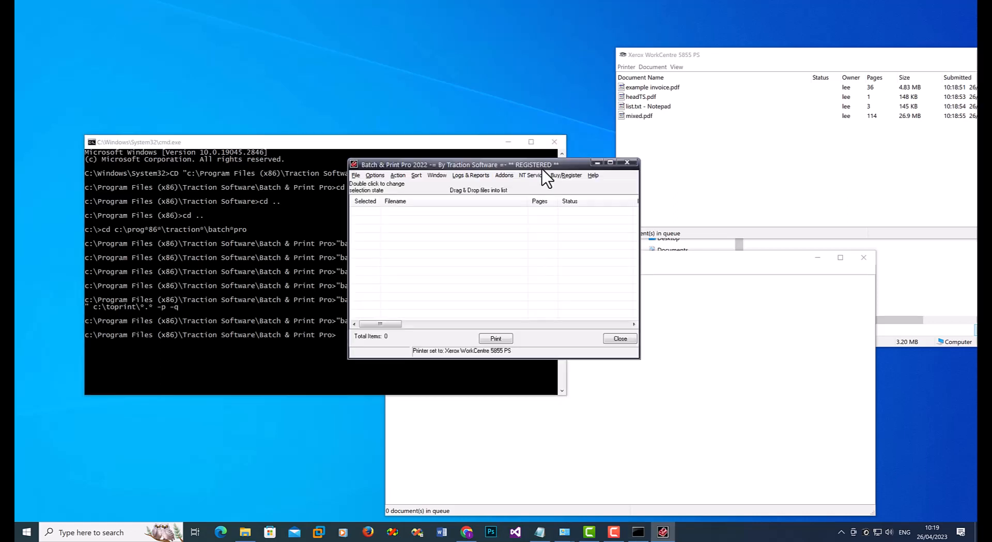
# Step: Open Batch & Print Pro's HTML Help guide from the Help menu
pyautogui.click(593, 176)
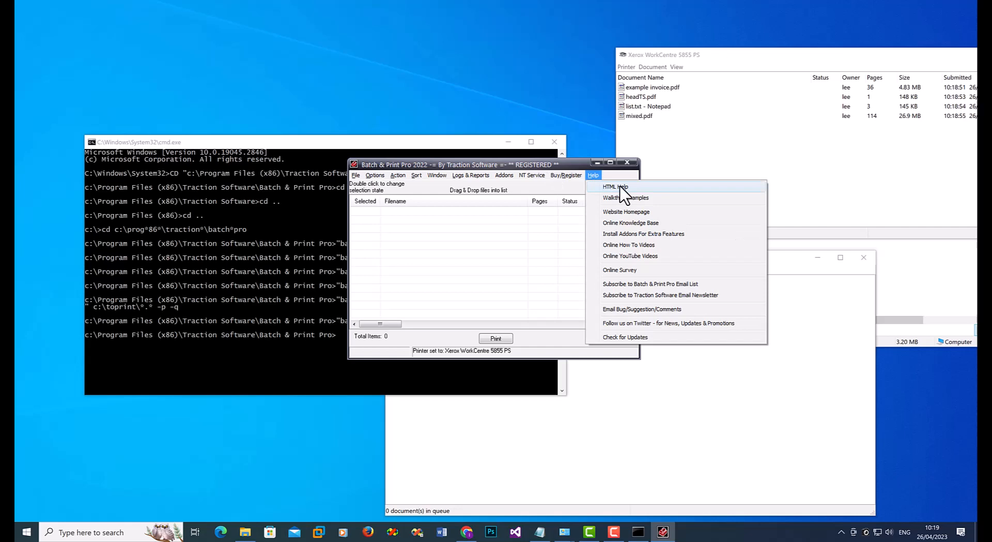
pyautogui.click(614, 186)
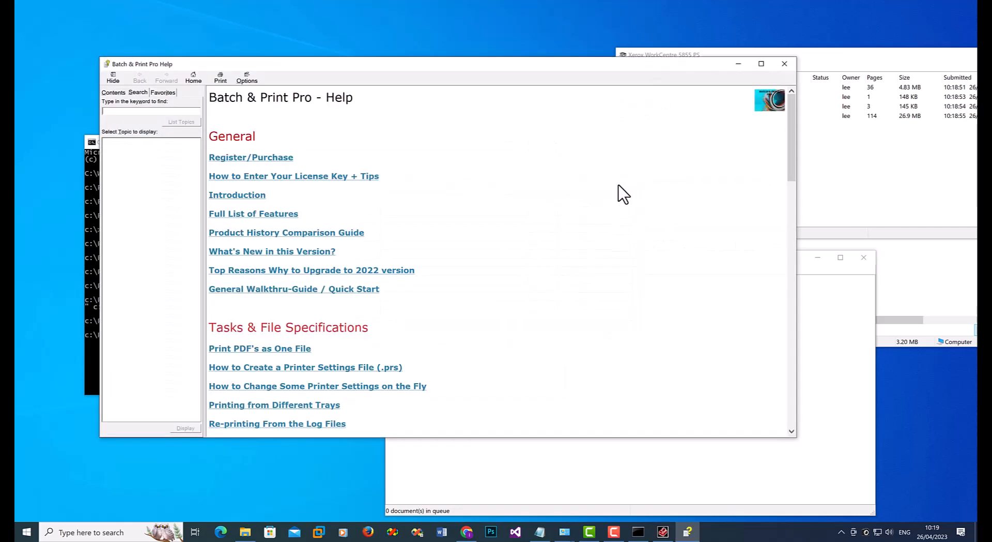
# Step: Navigate to the 'Running from the Command Line' help topic and read through its parameter list and usage examples
pyautogui.scroll(-3)
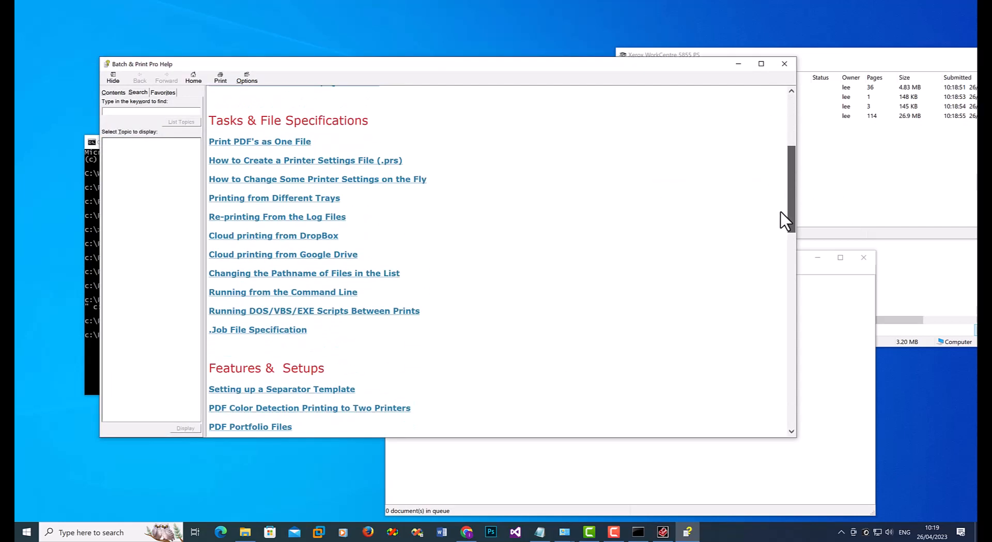
pyautogui.scroll(-3)
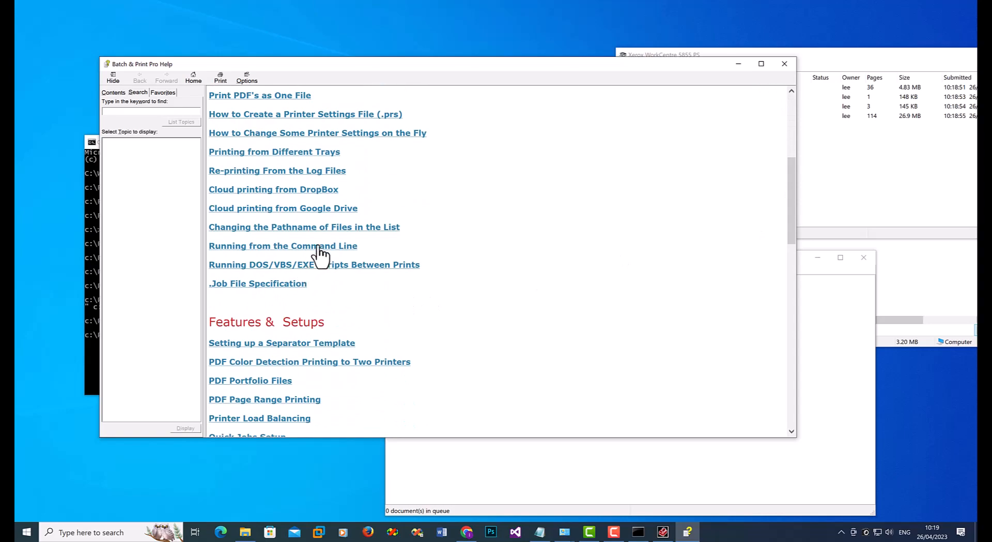
pyautogui.click(282, 246)
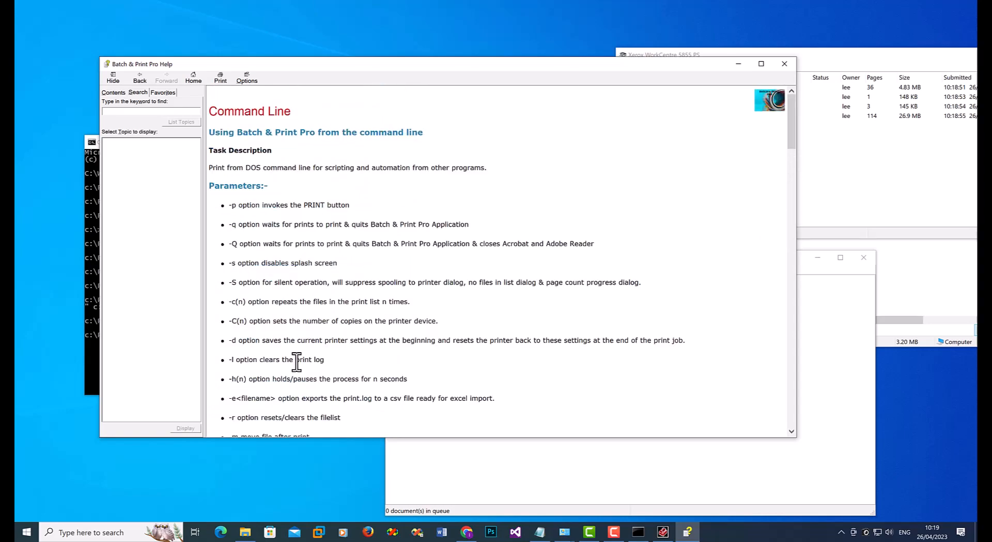
pyautogui.scroll(-3)
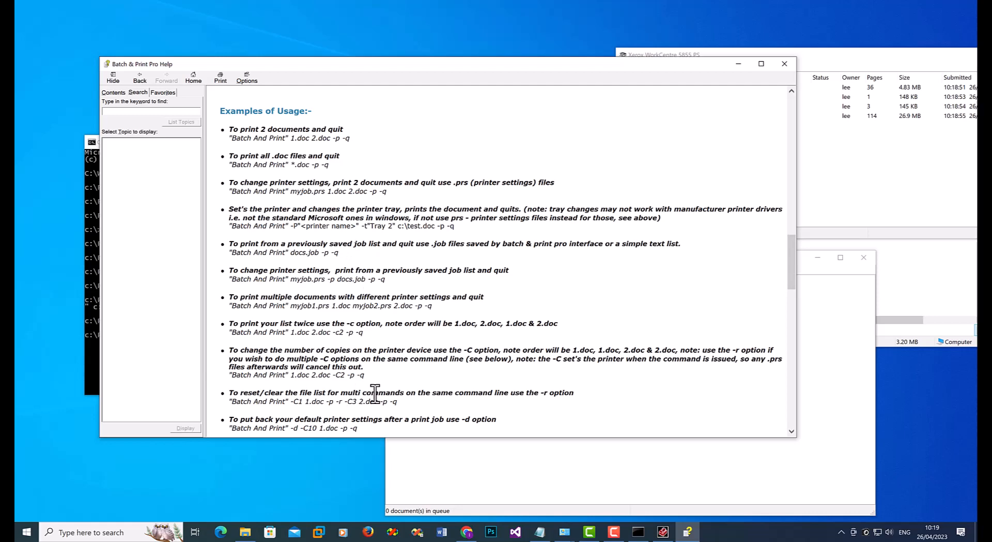
pyautogui.moveTo(373, 394)
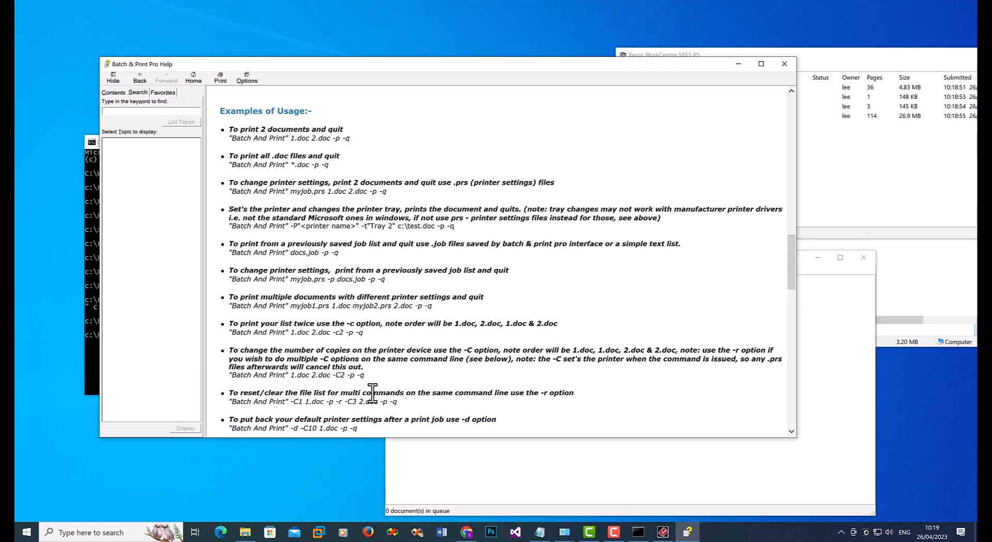
pyautogui.moveTo(695, 355)
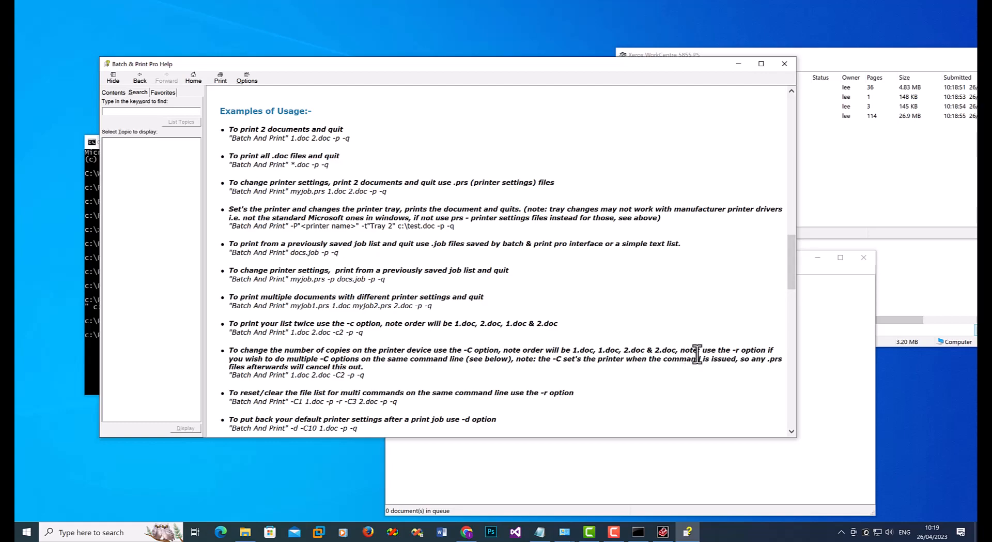
pyautogui.scroll(-3)
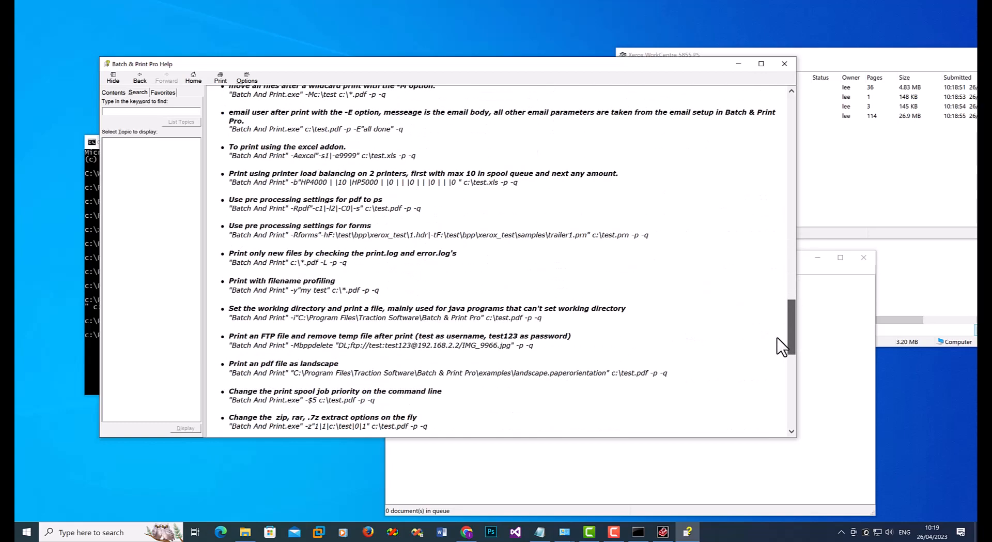